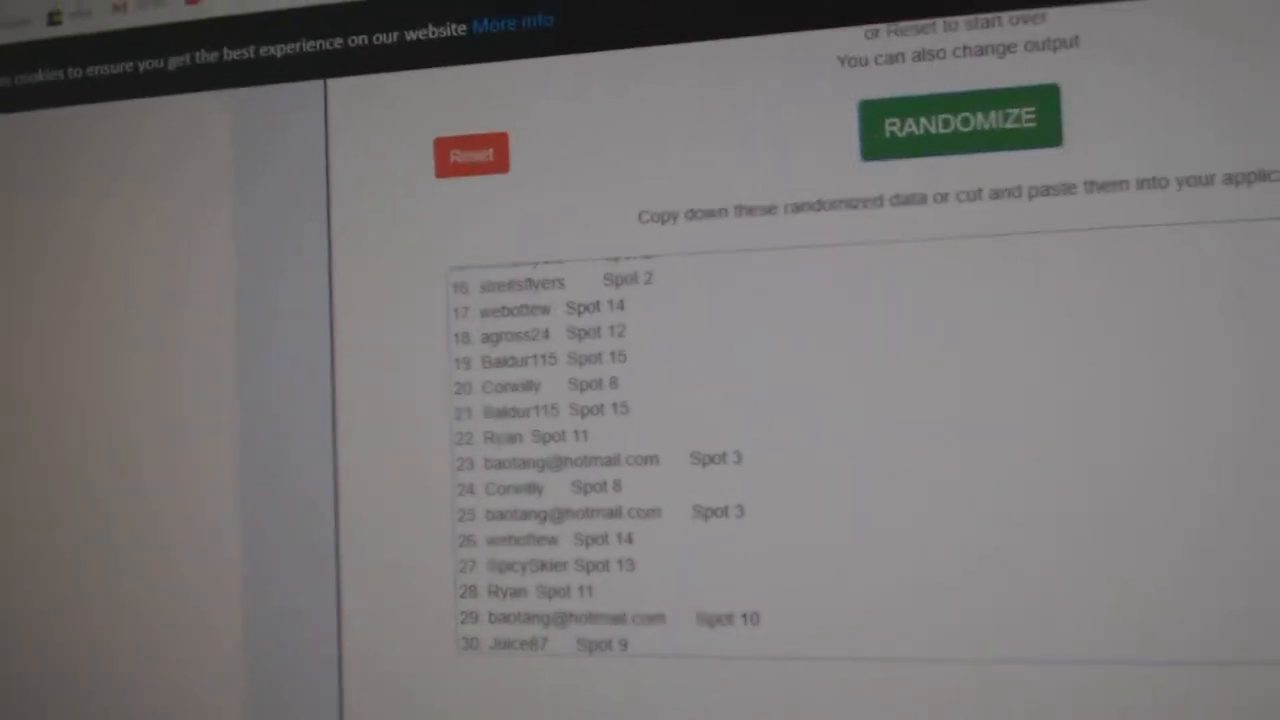
Step: Reshuffle the pasted participant and spot list into a new random order
{"action": "left_click", "coordinate": [958, 120]}
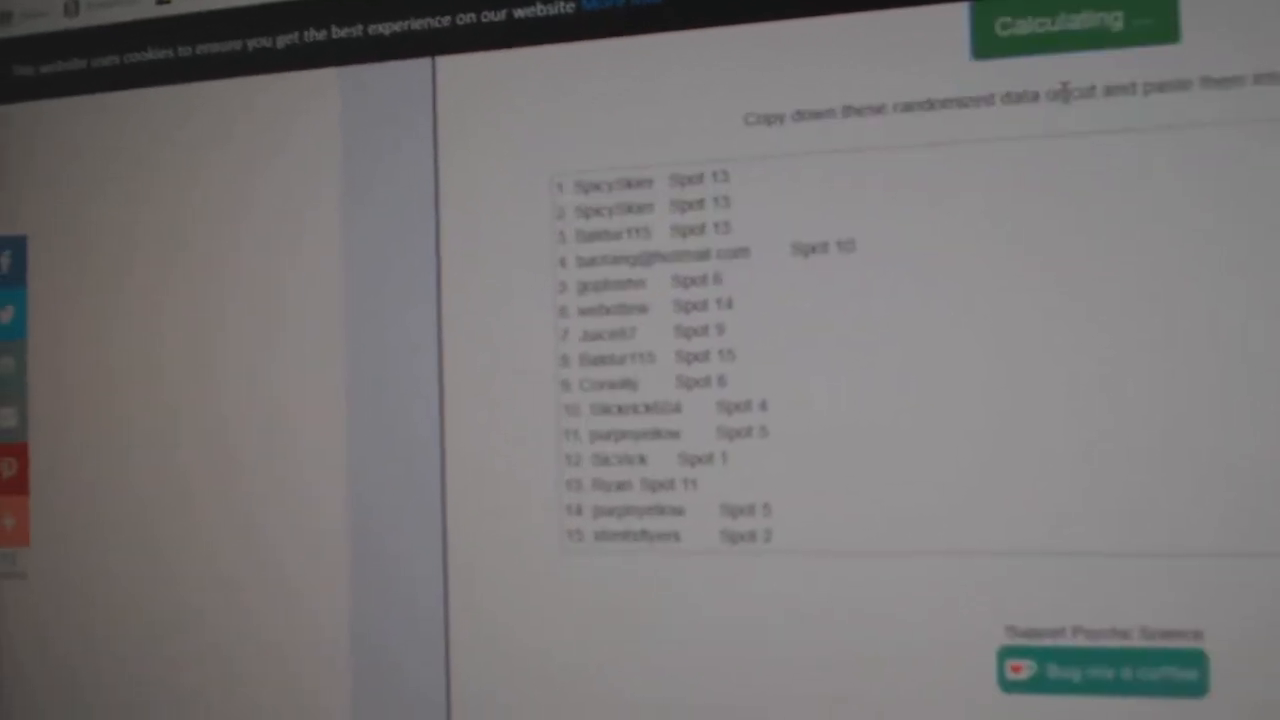
{"action": "left_click", "coordinate": [1106, 60]}
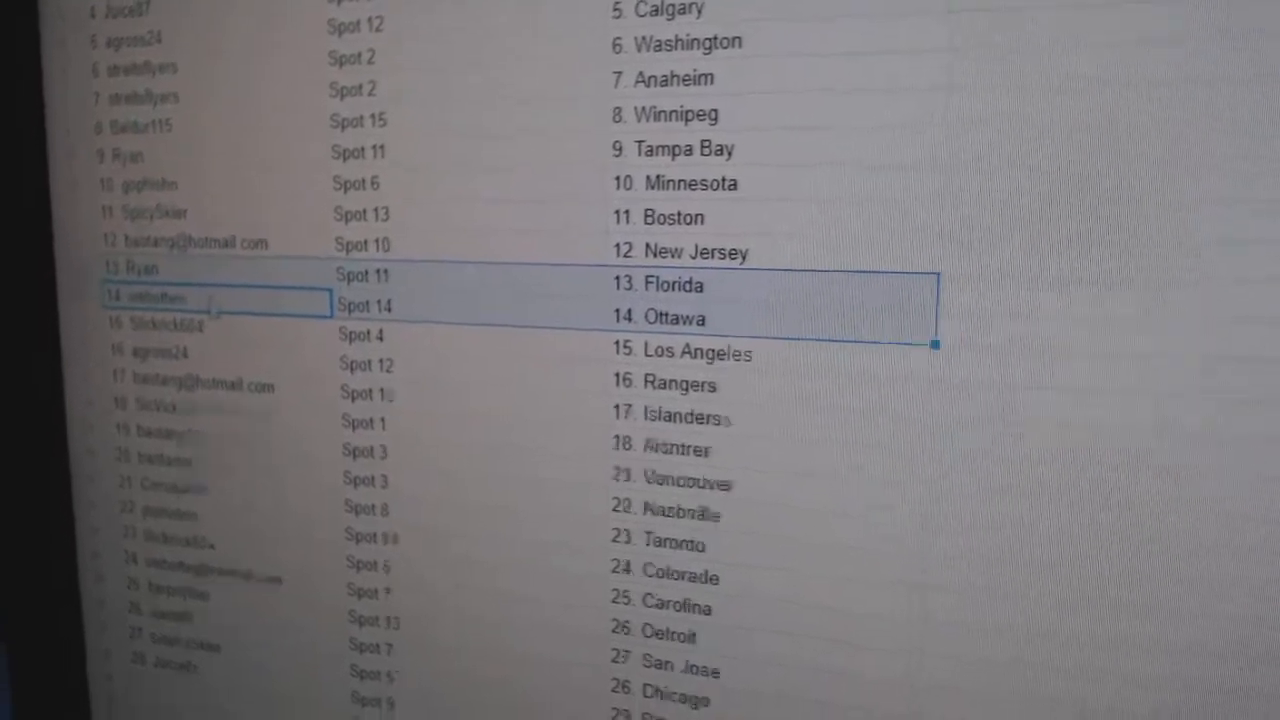
Step: Walk down the pairings from Los Angeles through row 26, Detroit
{"action": "scroll", "scroll_direction": "down", "scroll_amount": 3}
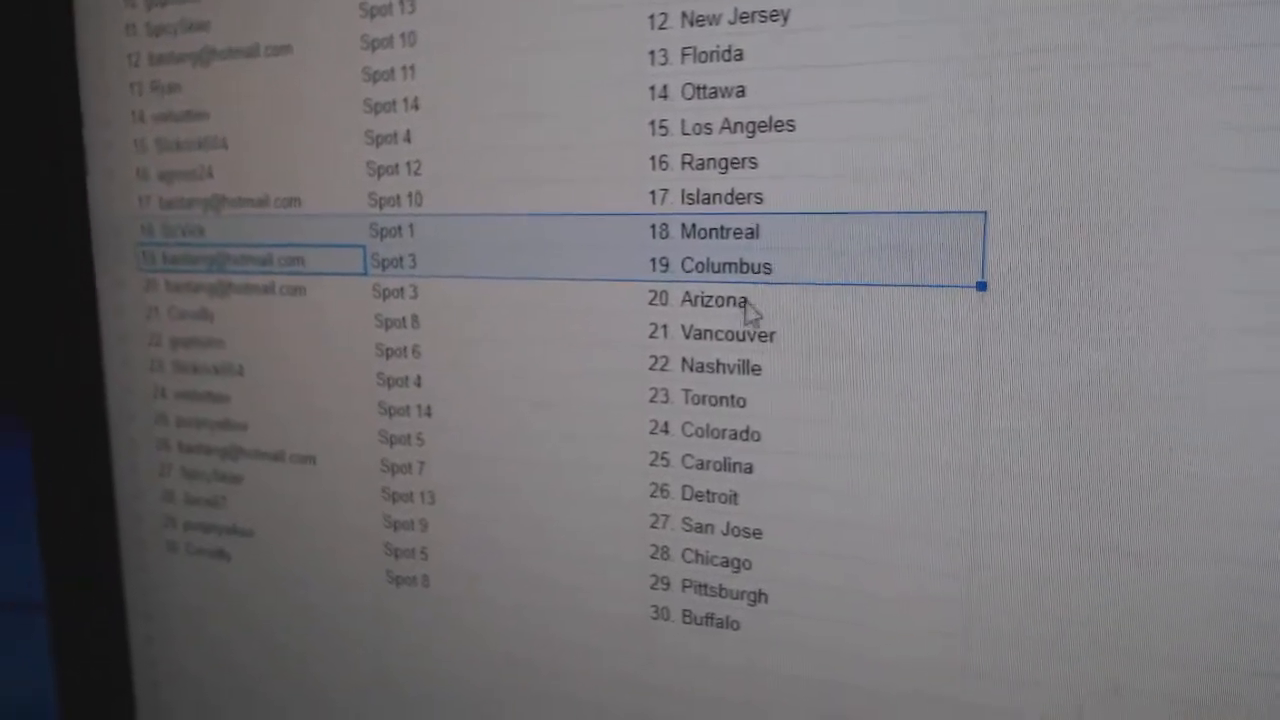
{"action": "scroll", "scroll_direction": "down", "scroll_amount": 3}
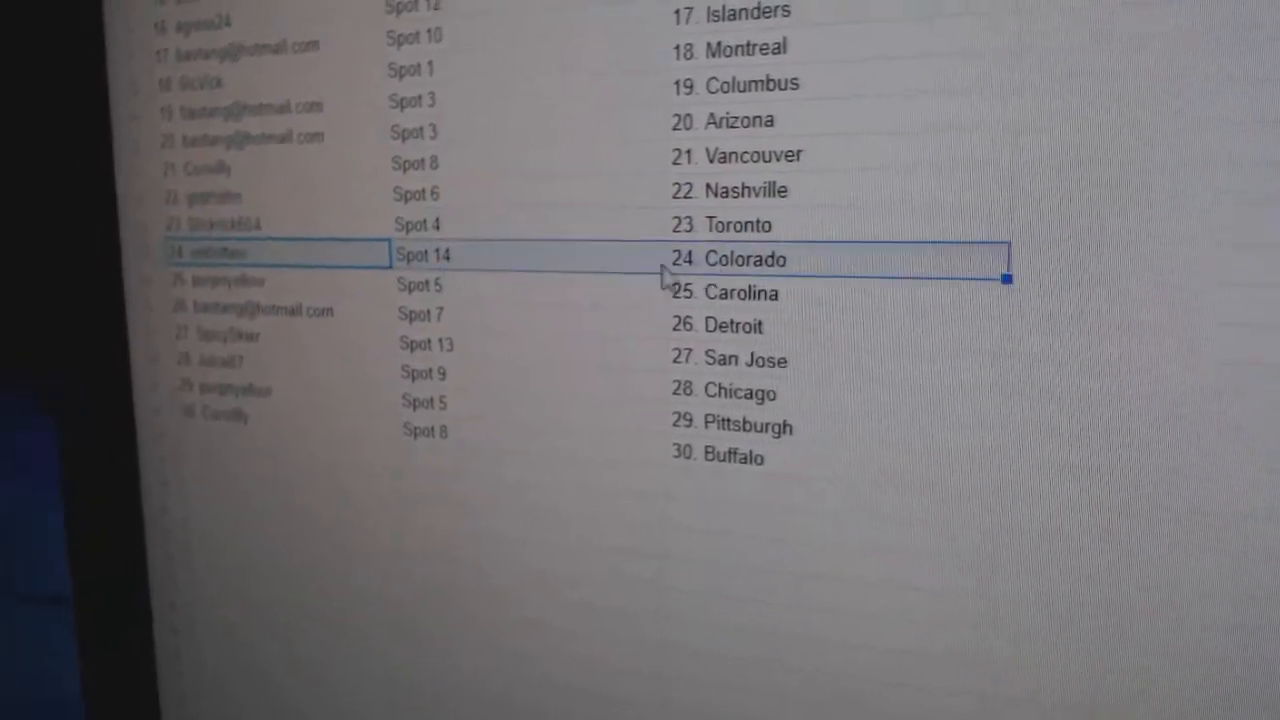
{"action": "left_click", "coordinate": [276, 310]}
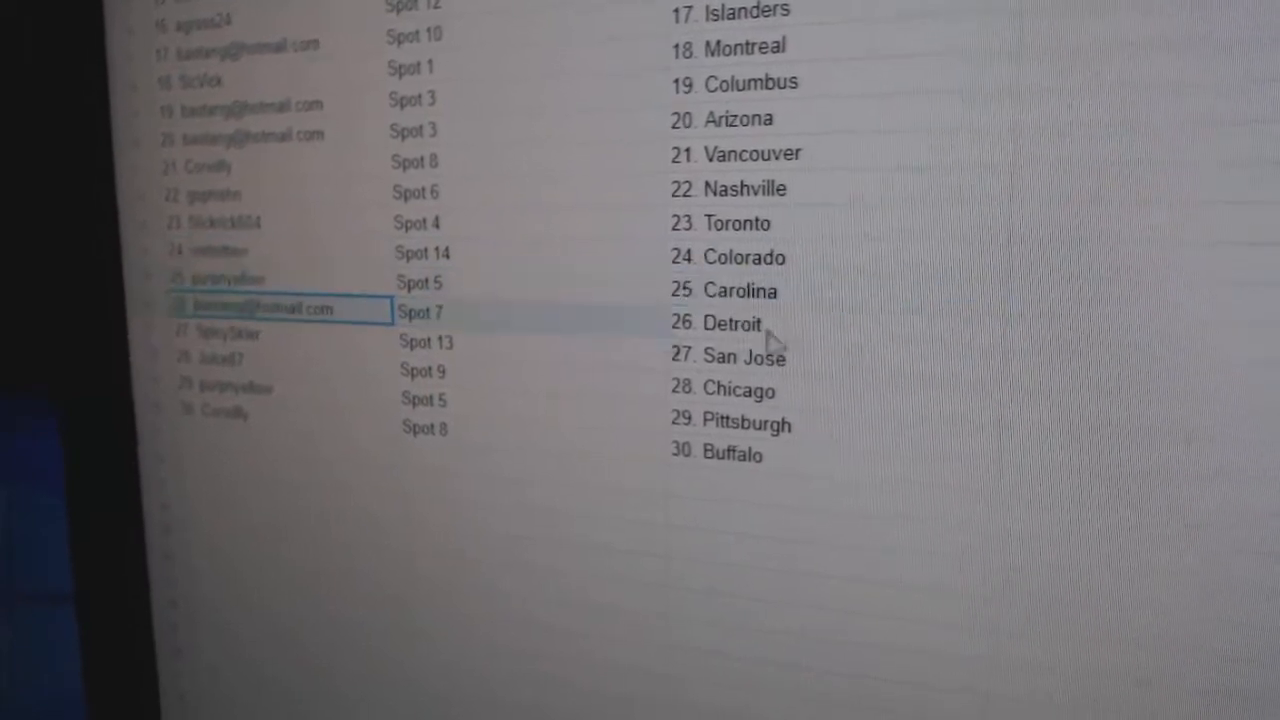